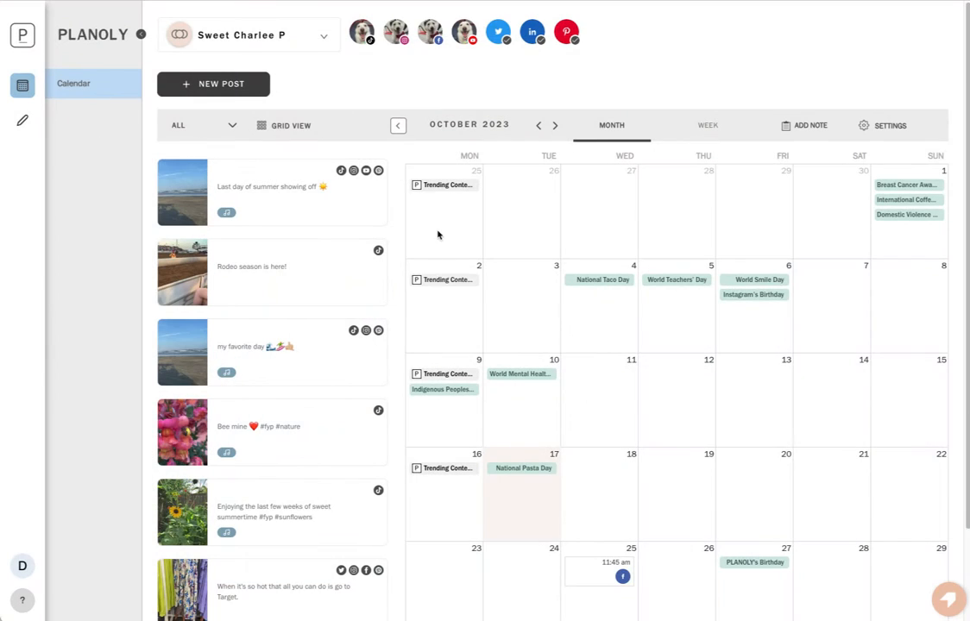
pyautogui.moveTo(364, 59)
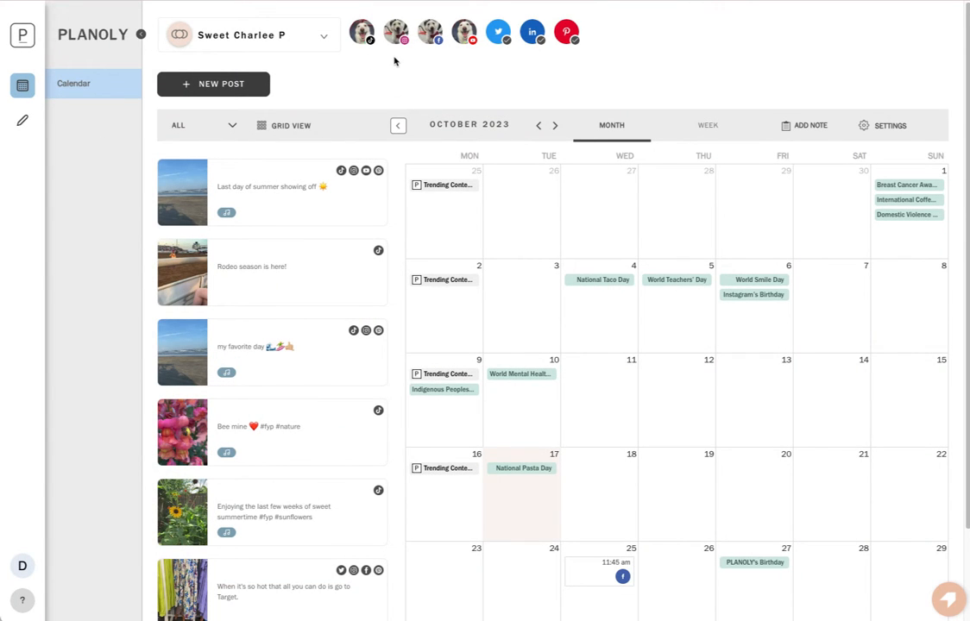
pyautogui.moveTo(463, 64)
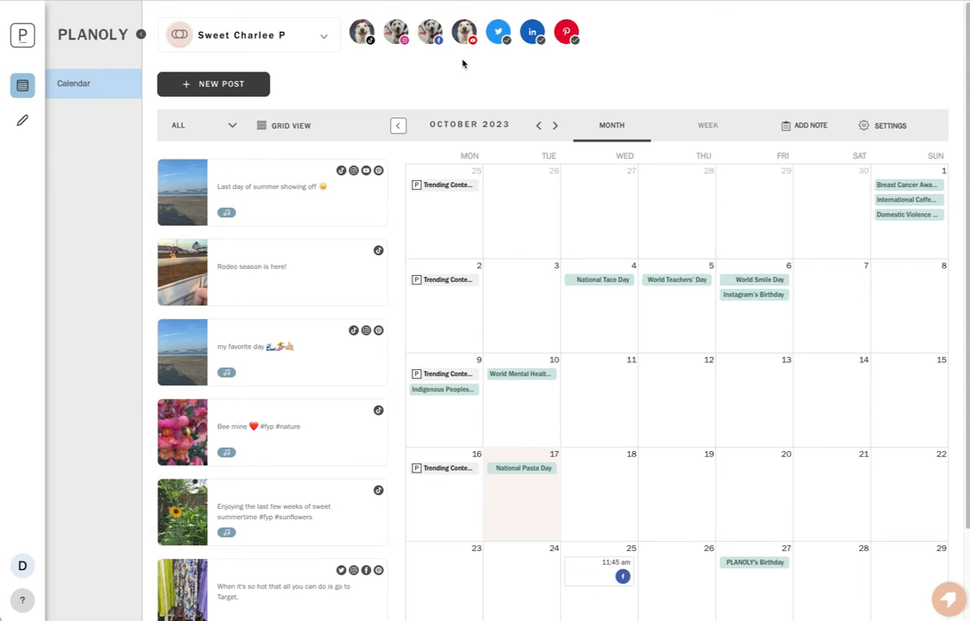
pyautogui.moveTo(559, 64)
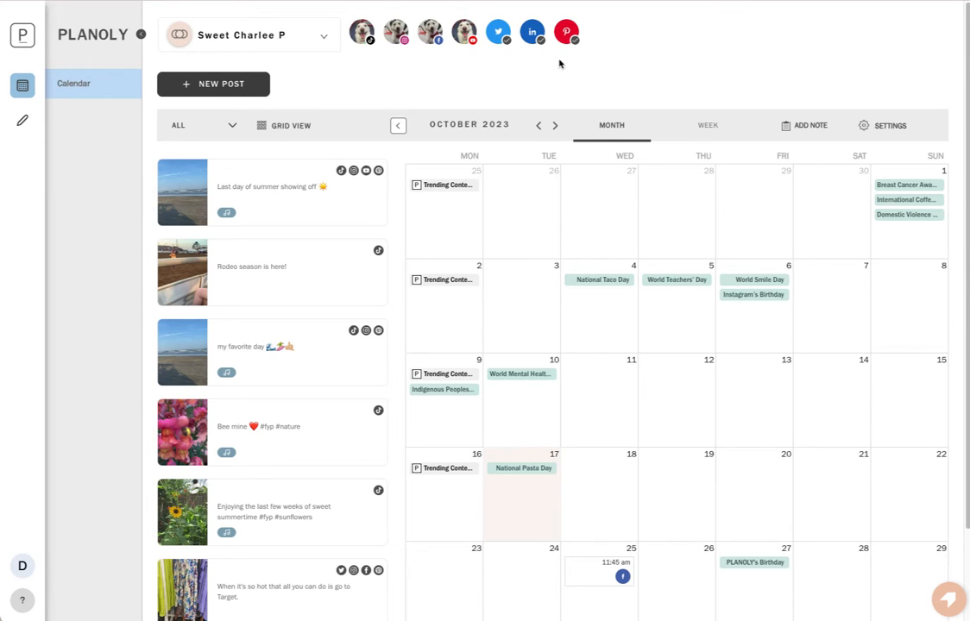
pyautogui.moveTo(200, 151)
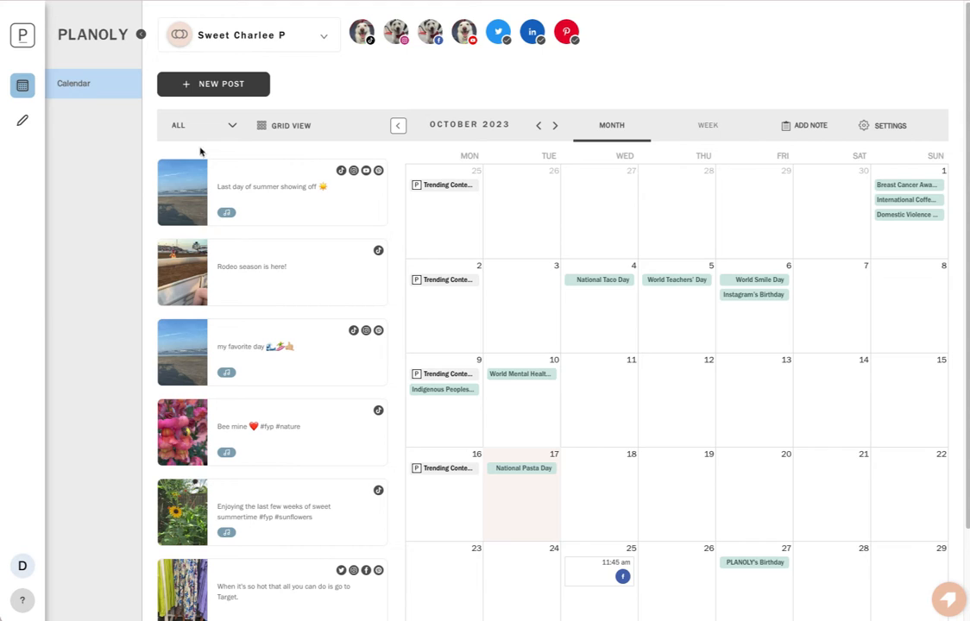
# Reach Manage Social Sets from the profile avatar's account menu
pyautogui.click(28, 565)
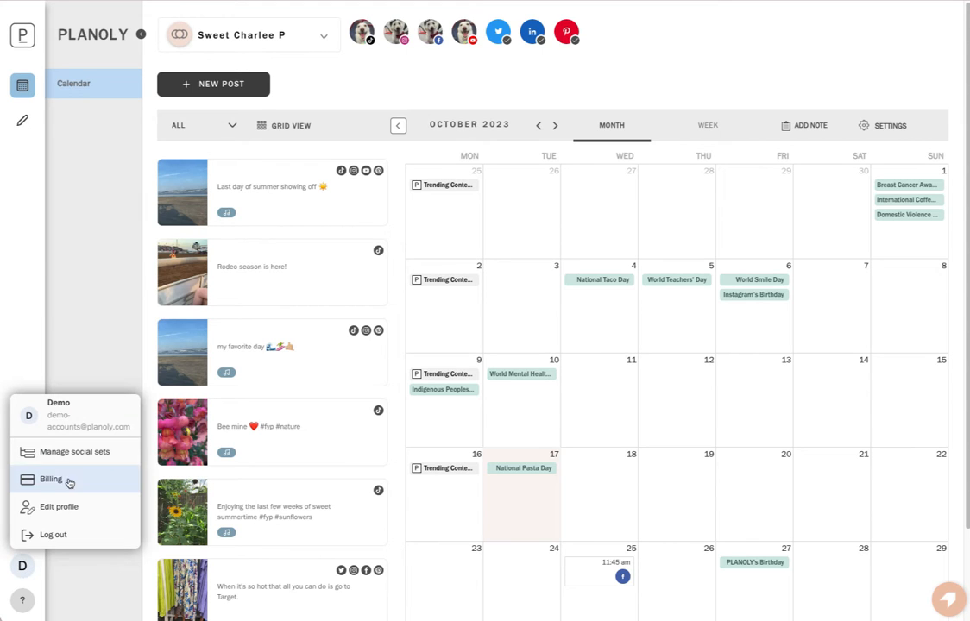
pyautogui.click(27, 570)
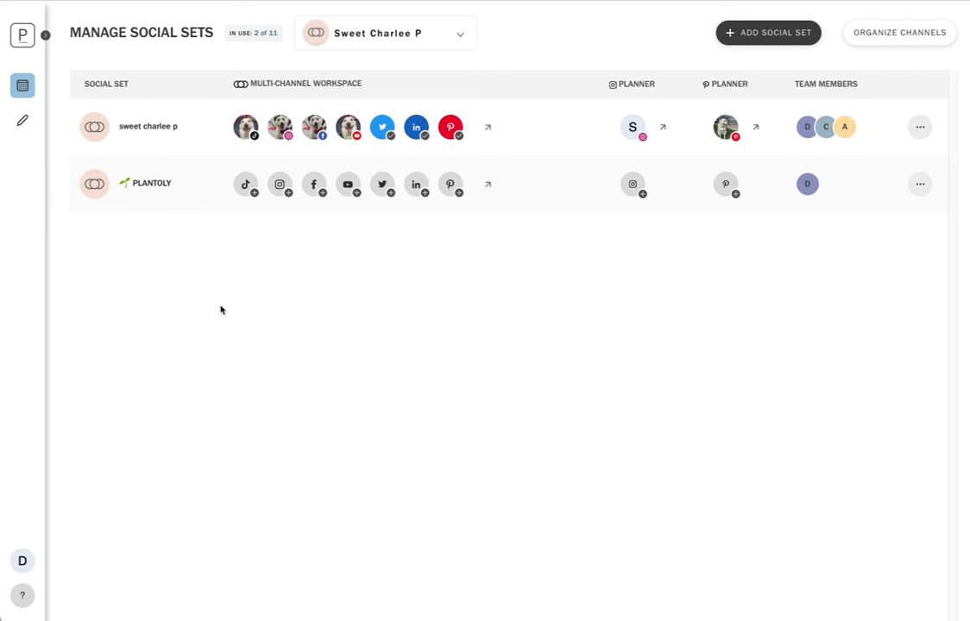
pyautogui.moveTo(526, 152)
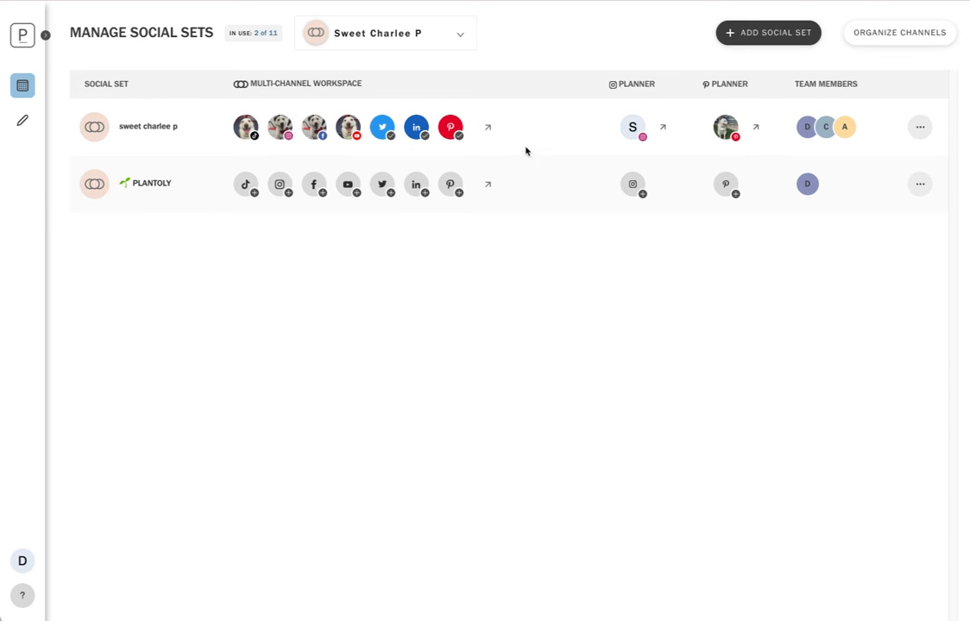
pyautogui.moveTo(677, 98)
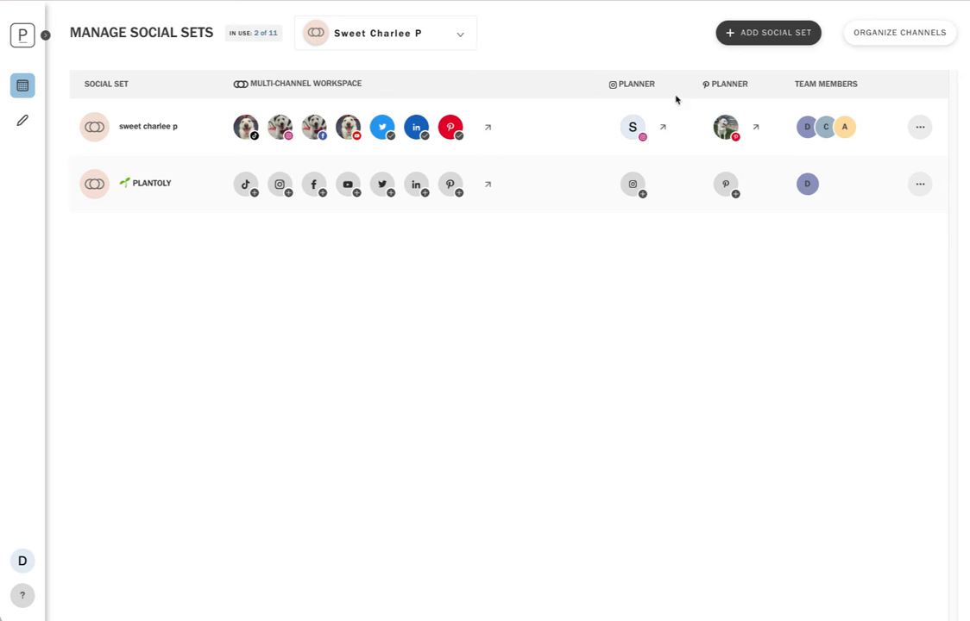
pyautogui.moveTo(695, 164)
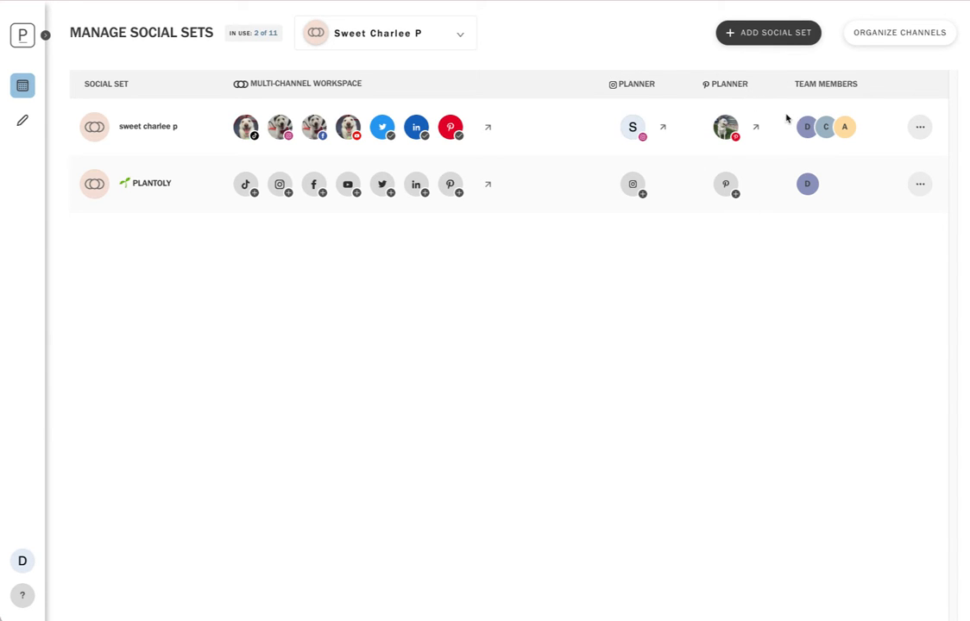
pyautogui.moveTo(680, 73)
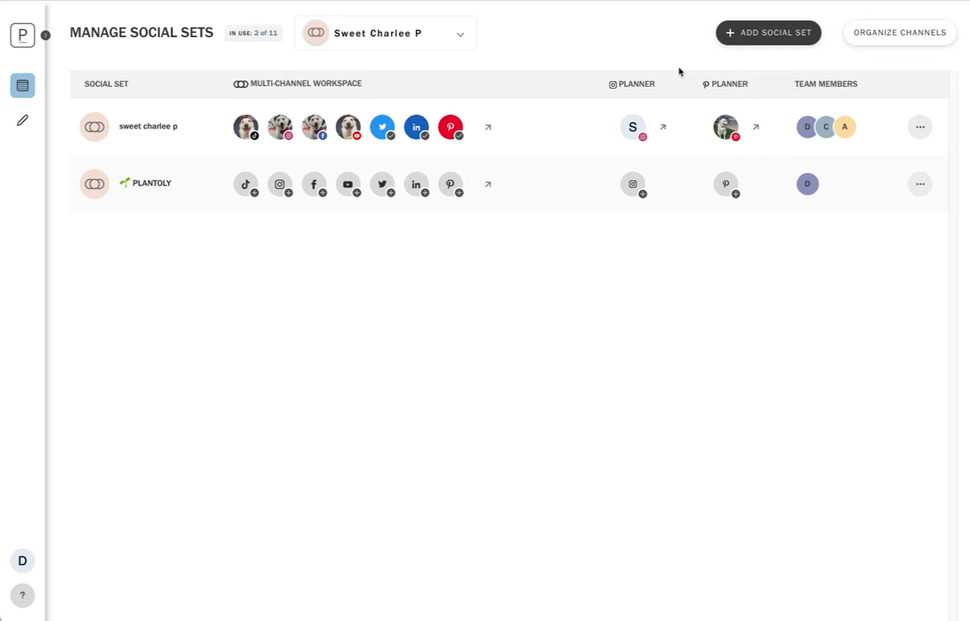
pyautogui.moveTo(490, 138)
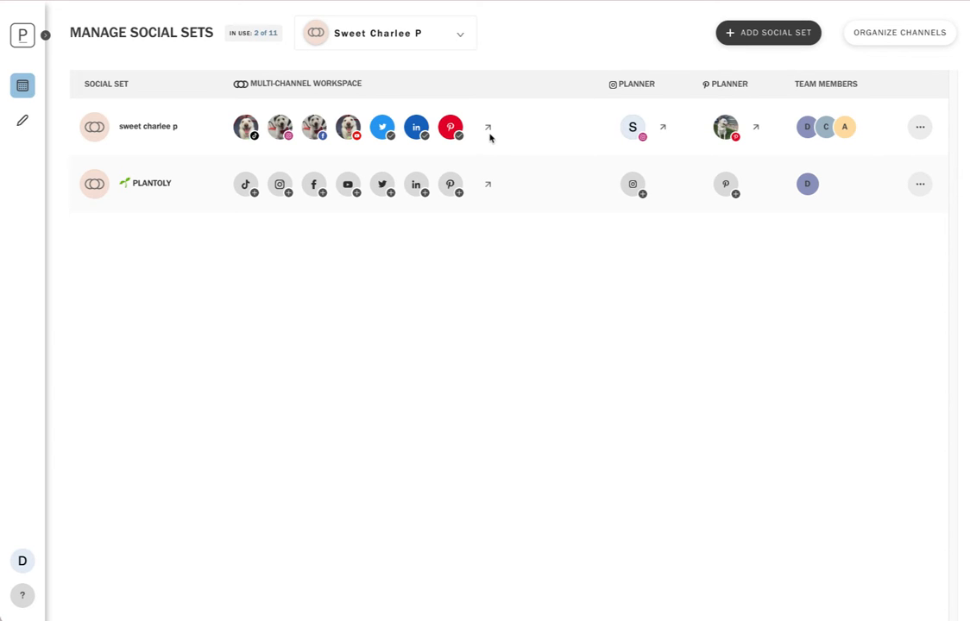
# Return to the October 2023 calendar and expand the Create area showing Ideas and Hashtags
pyautogui.click(21, 83)
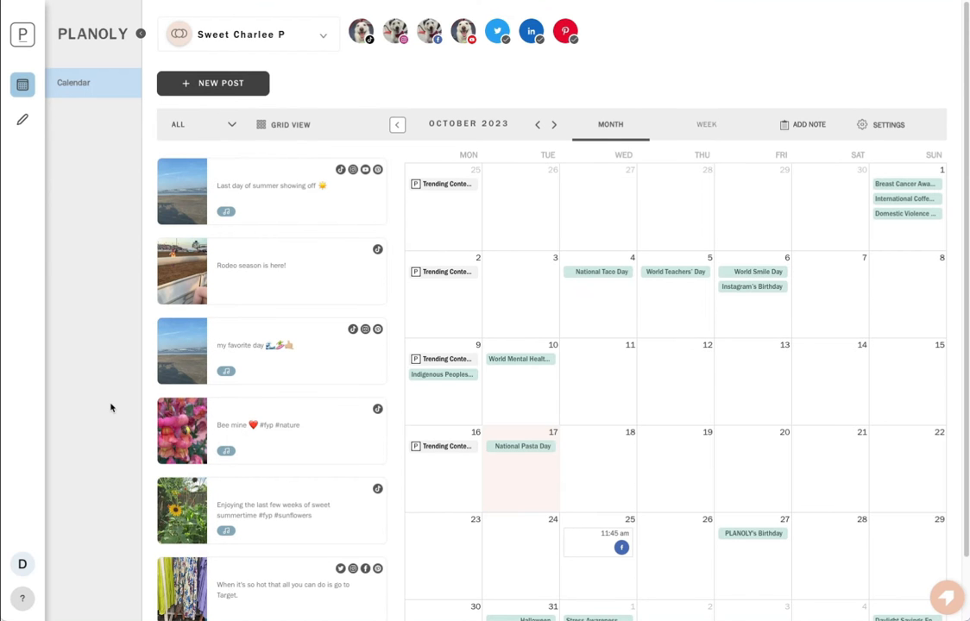
pyautogui.moveTo(21, 119)
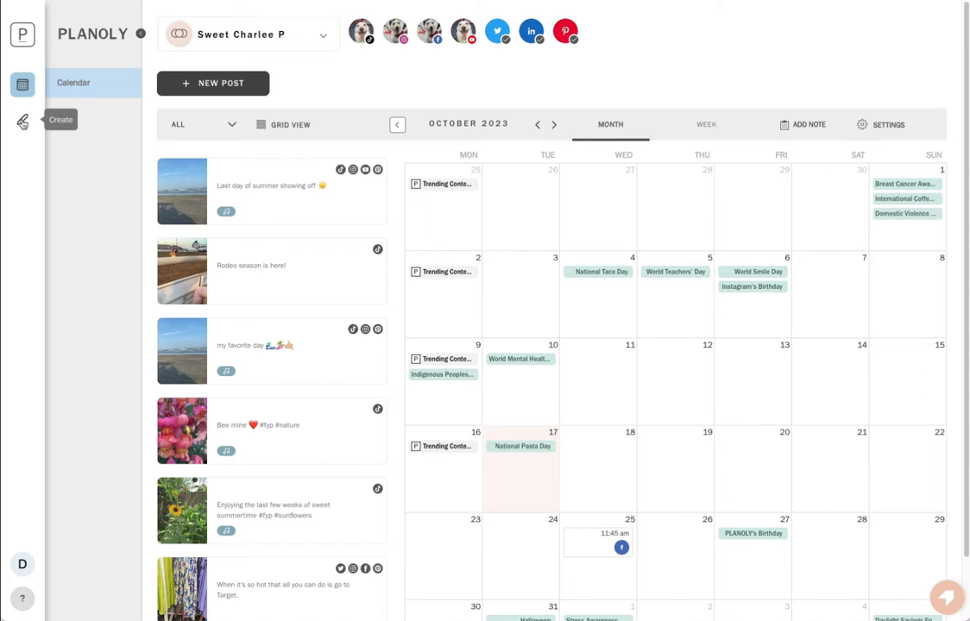
pyautogui.click(21, 120)
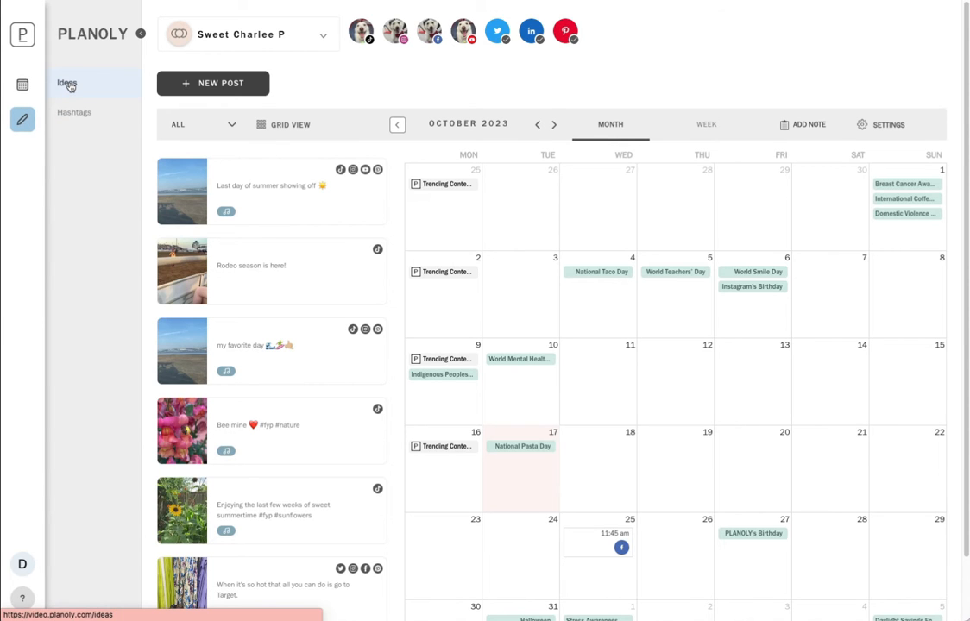
pyautogui.moveTo(90, 86)
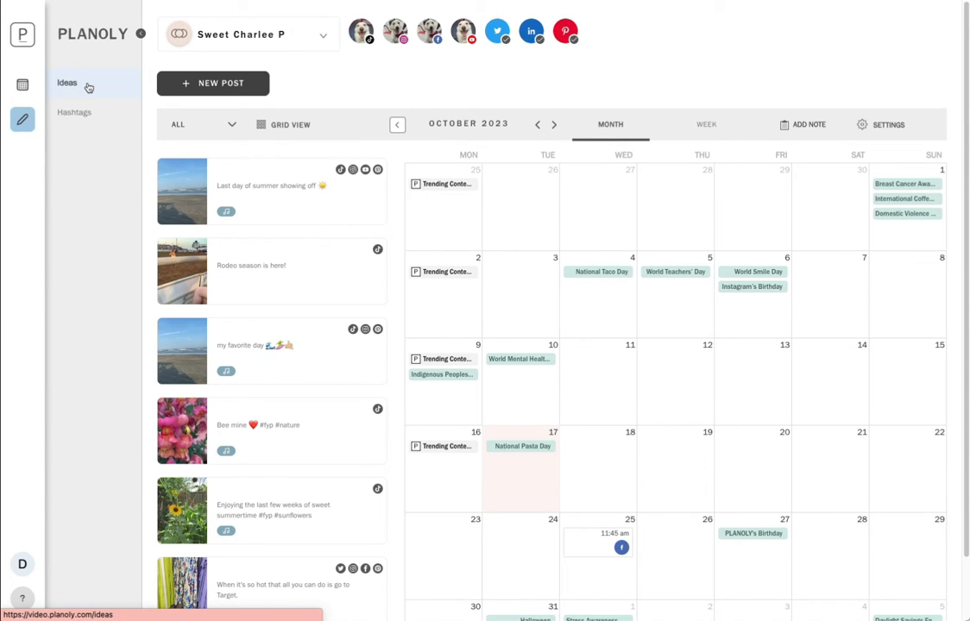
# View the Ideas board with its folders and check the New Idea options
pyautogui.click(69, 82)
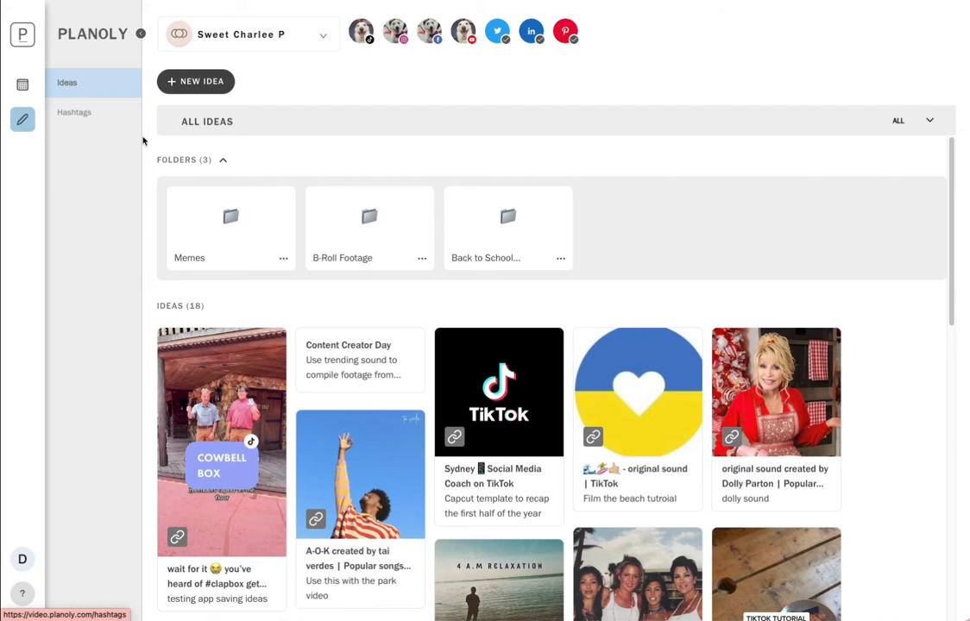
pyautogui.click(197, 81)
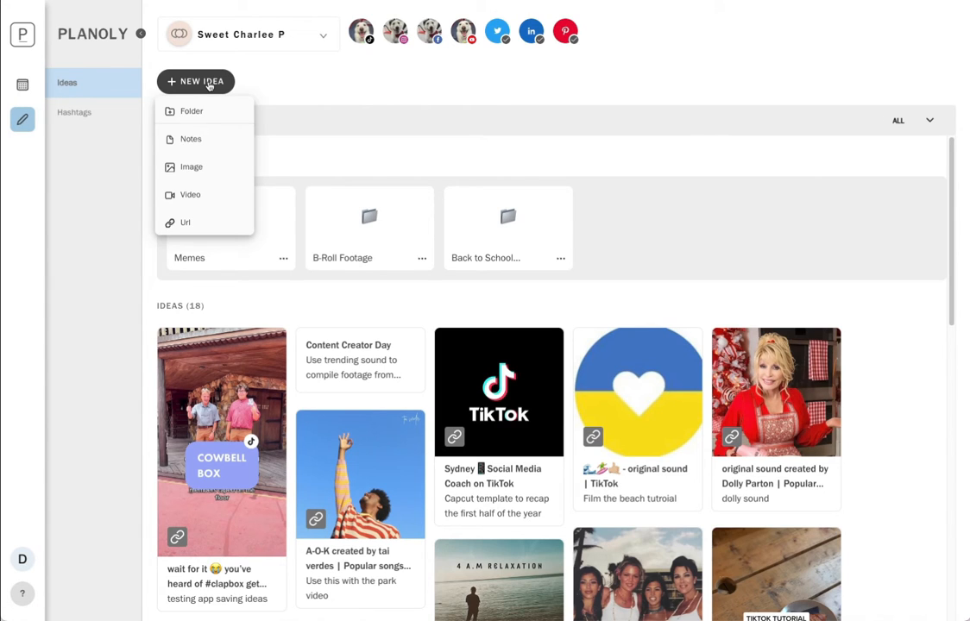
pyautogui.moveTo(208, 201)
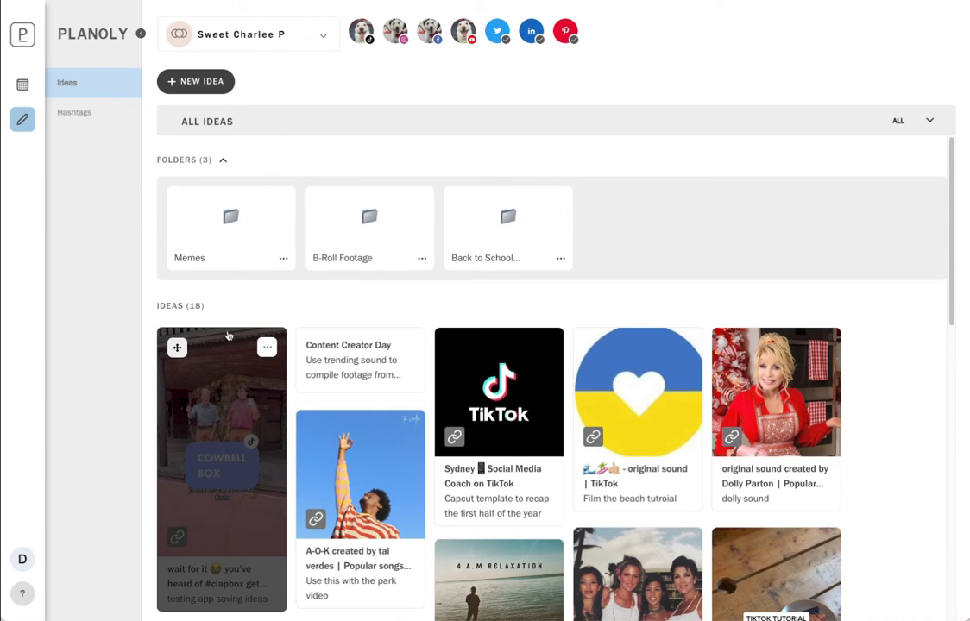
pyautogui.click(266, 347)
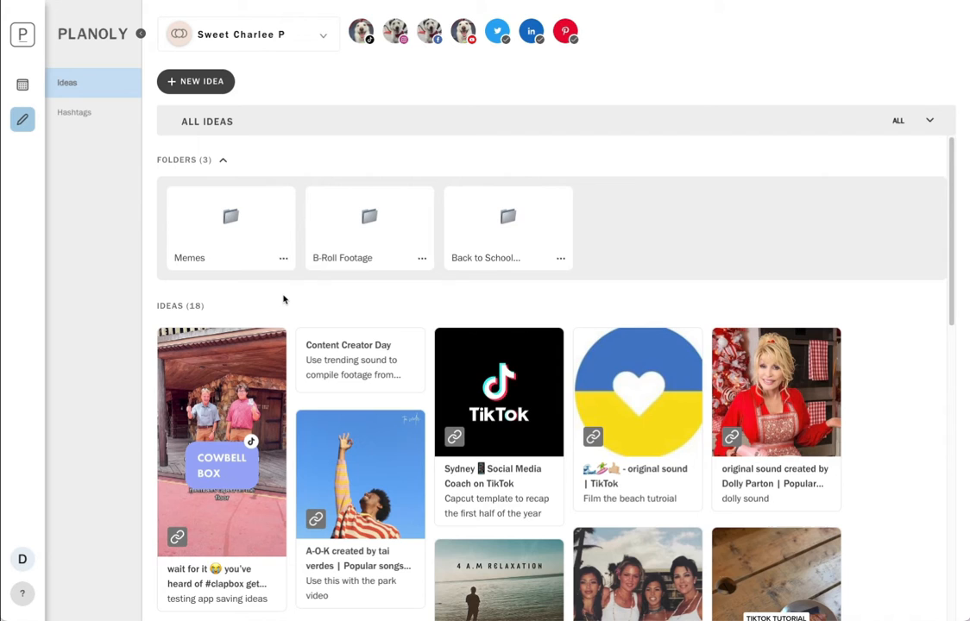
pyautogui.moveTo(78, 112)
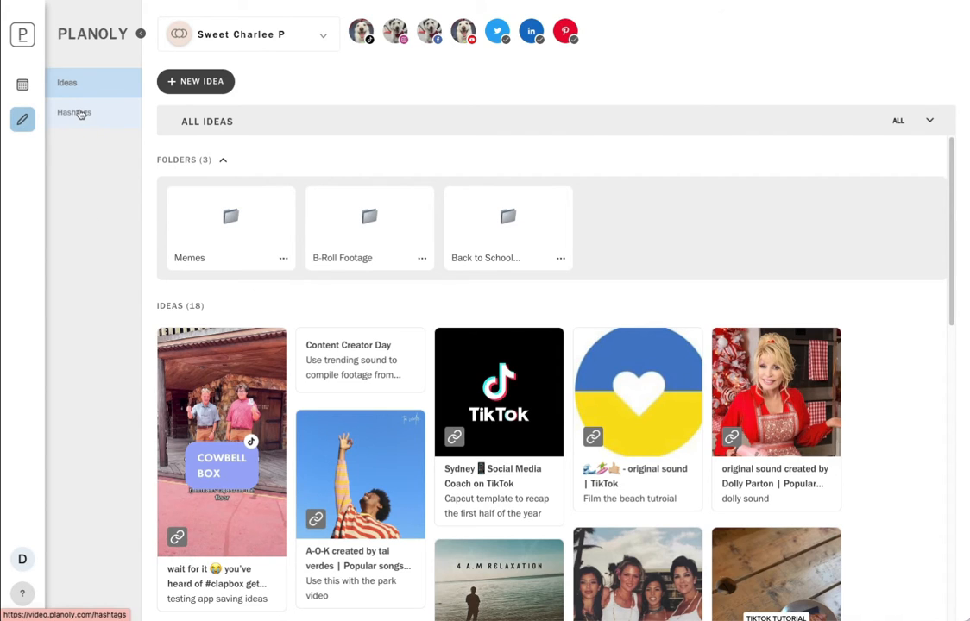
# View the saved hashtag groups and the Add Group option, then return to the calendar
pyautogui.click(72, 110)
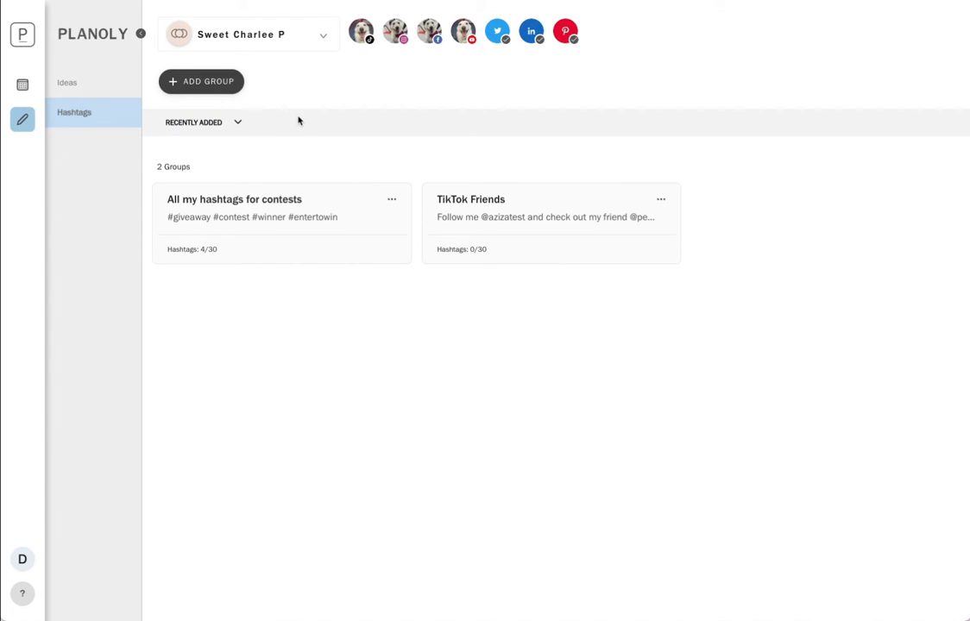
pyautogui.moveTo(221, 86)
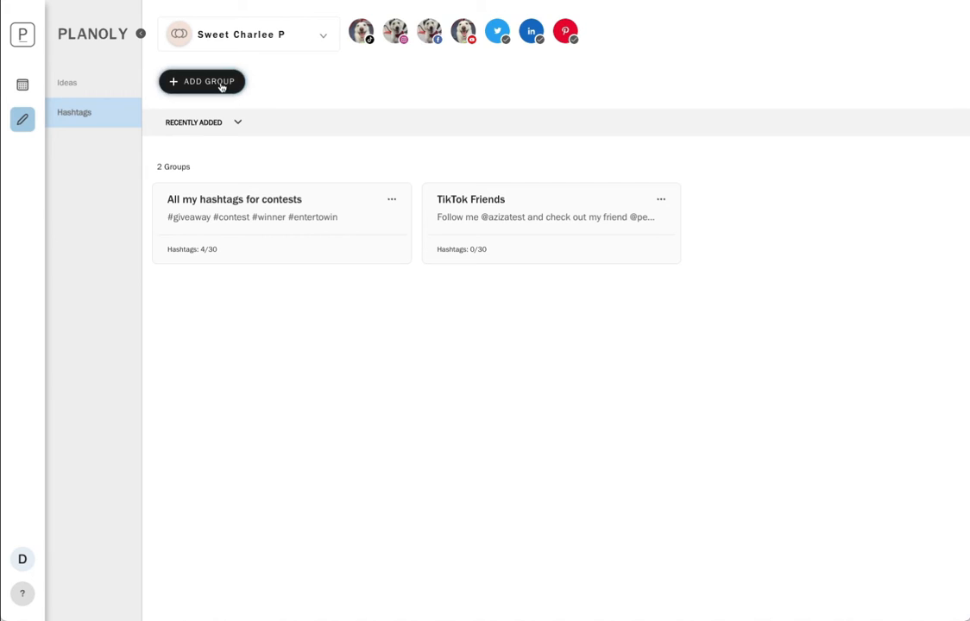
pyautogui.click(202, 81)
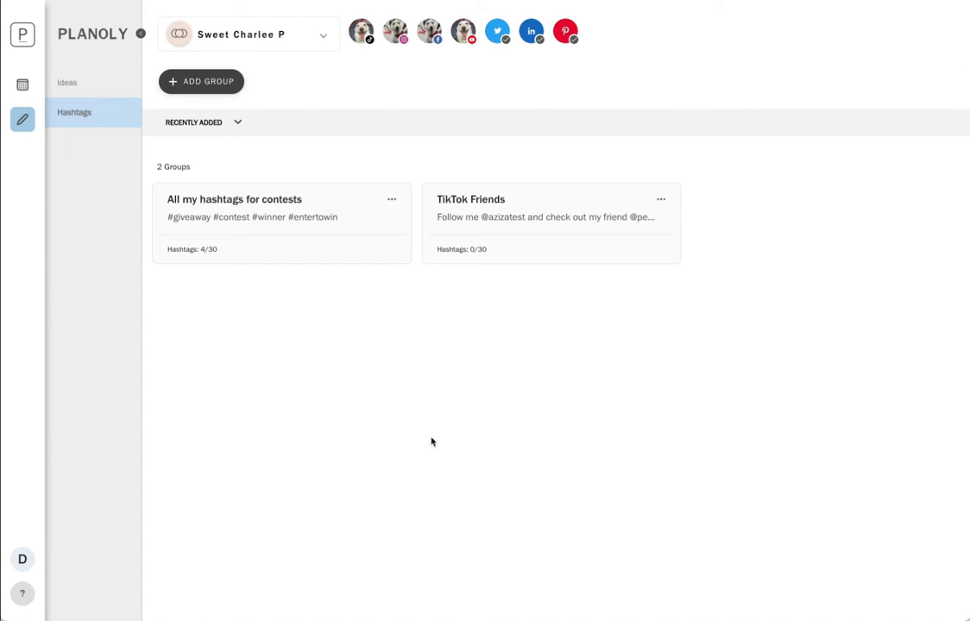
pyautogui.click(17, 85)
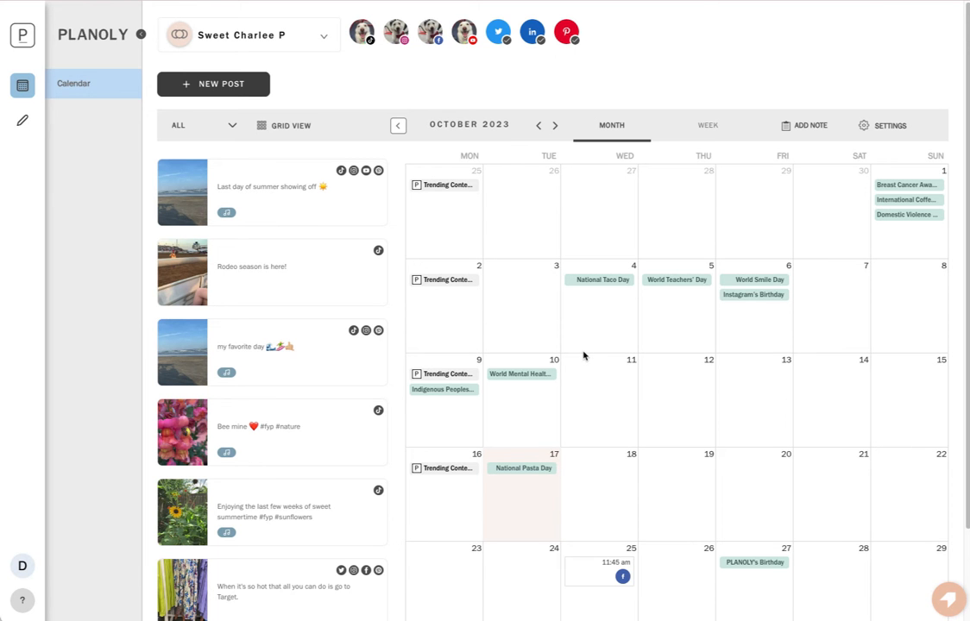
pyautogui.moveTo(810, 128)
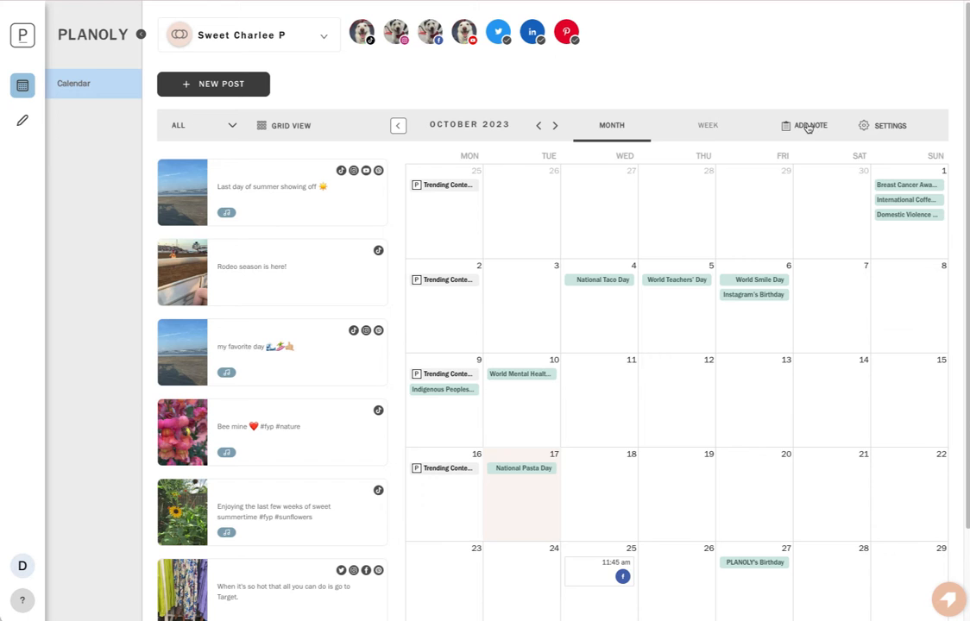
pyautogui.click(810, 125)
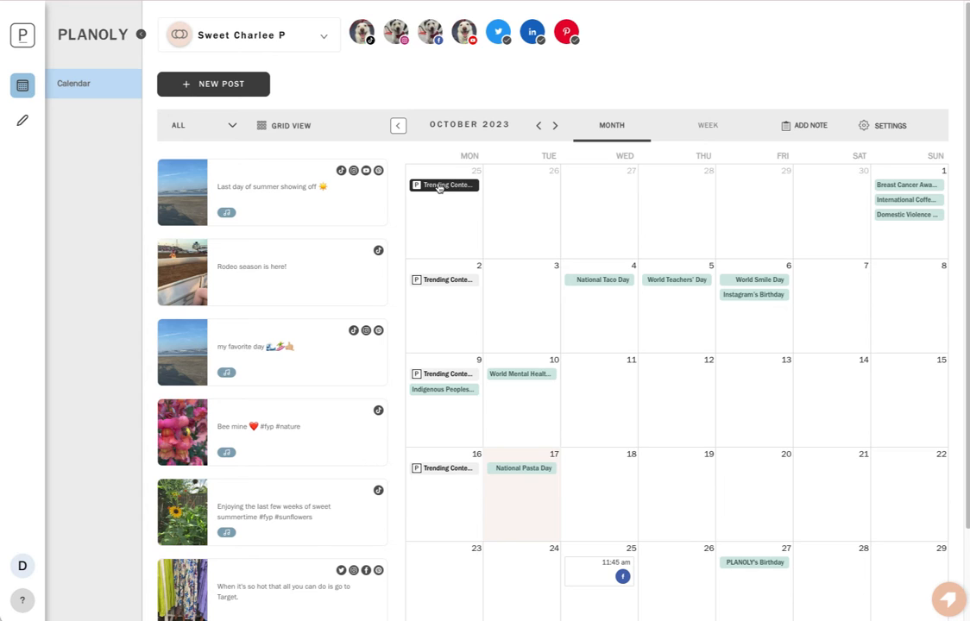
pyautogui.click(442, 185)
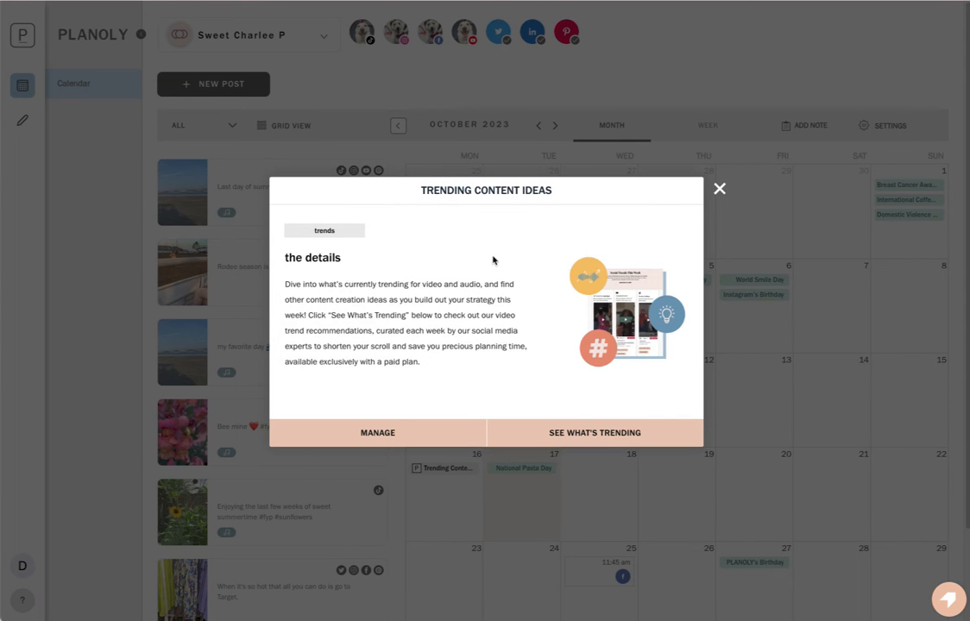
pyautogui.moveTo(710, 202)
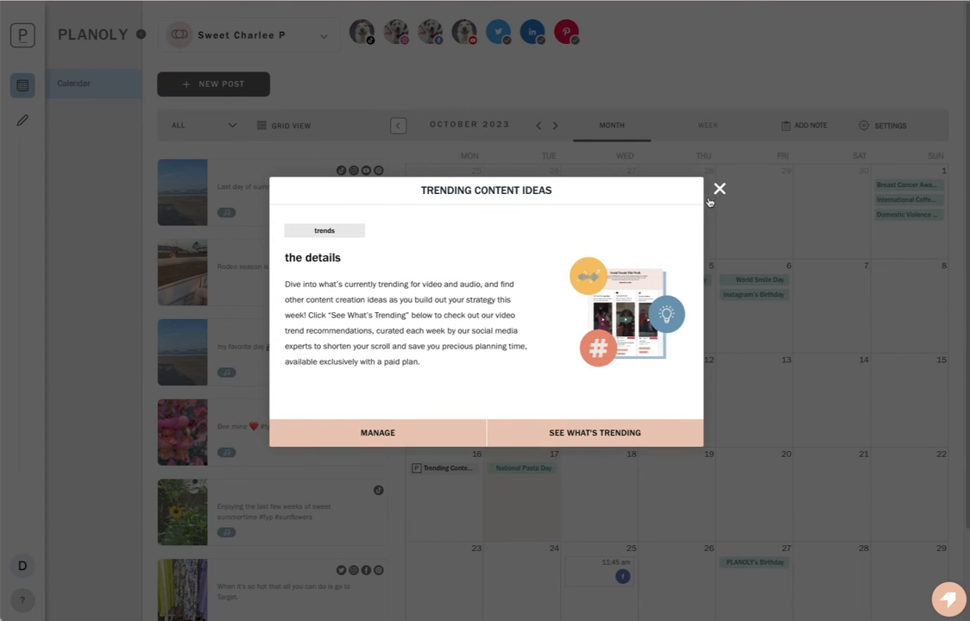
# Close the trending ideas card, view and close the National Taco Day card, and begin a new post
pyautogui.click(718, 188)
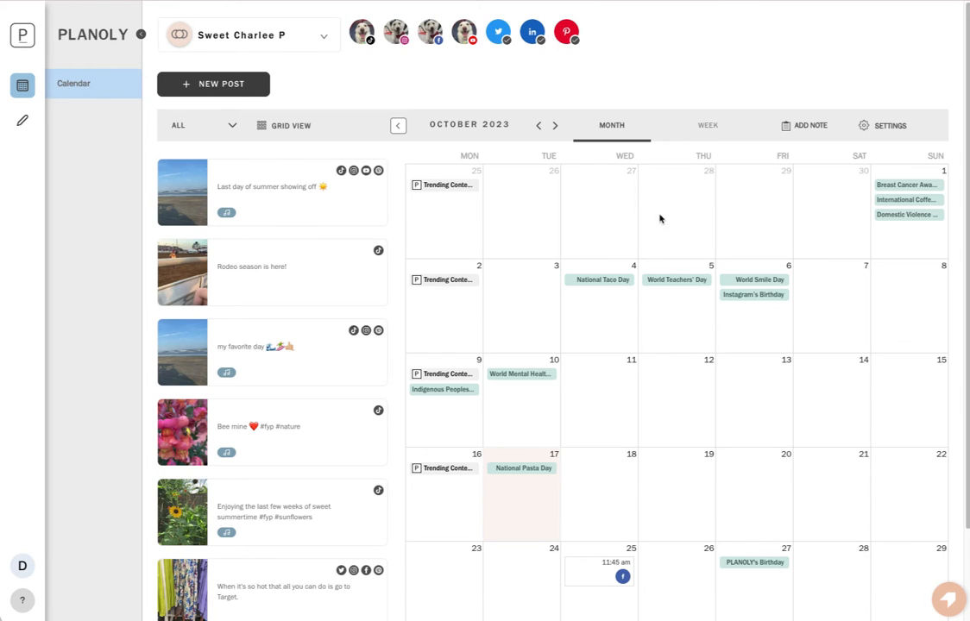
pyautogui.click(599, 280)
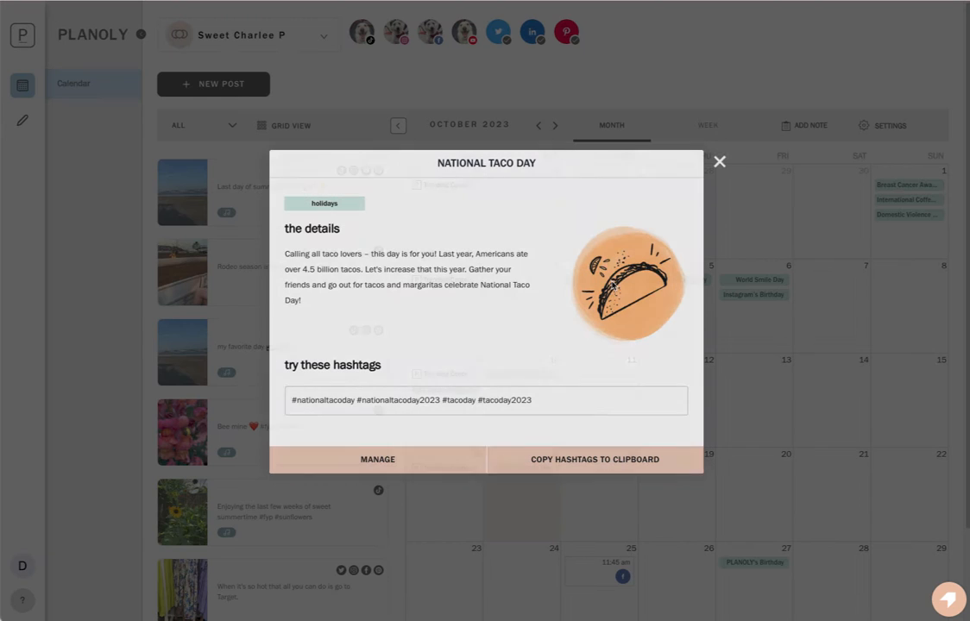
pyautogui.moveTo(720, 162)
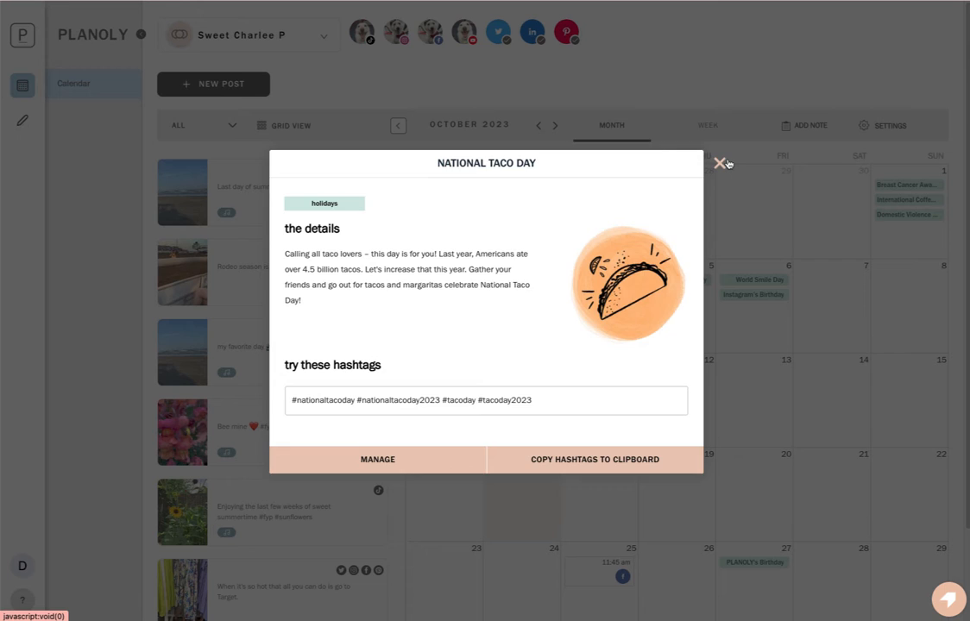
pyautogui.click(721, 163)
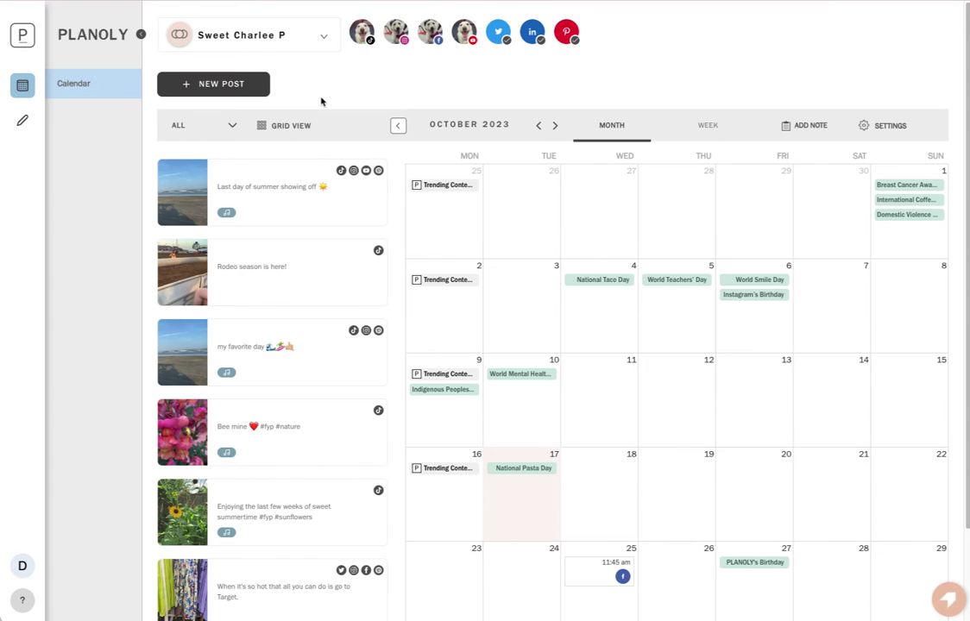
pyautogui.click(214, 83)
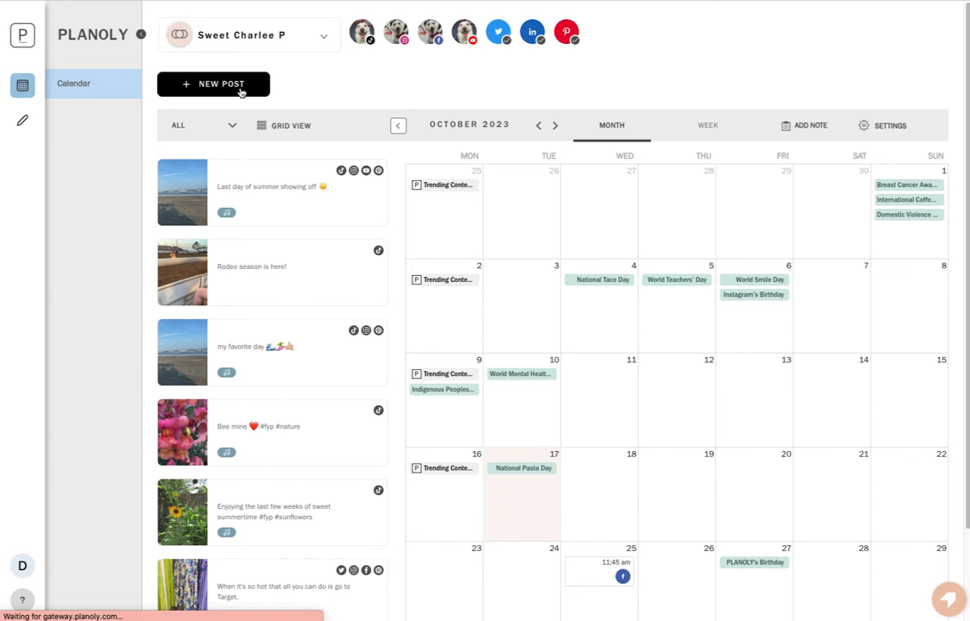
# Choose TikTok and Pinterest as channels for the new post
pyautogui.click(214, 83)
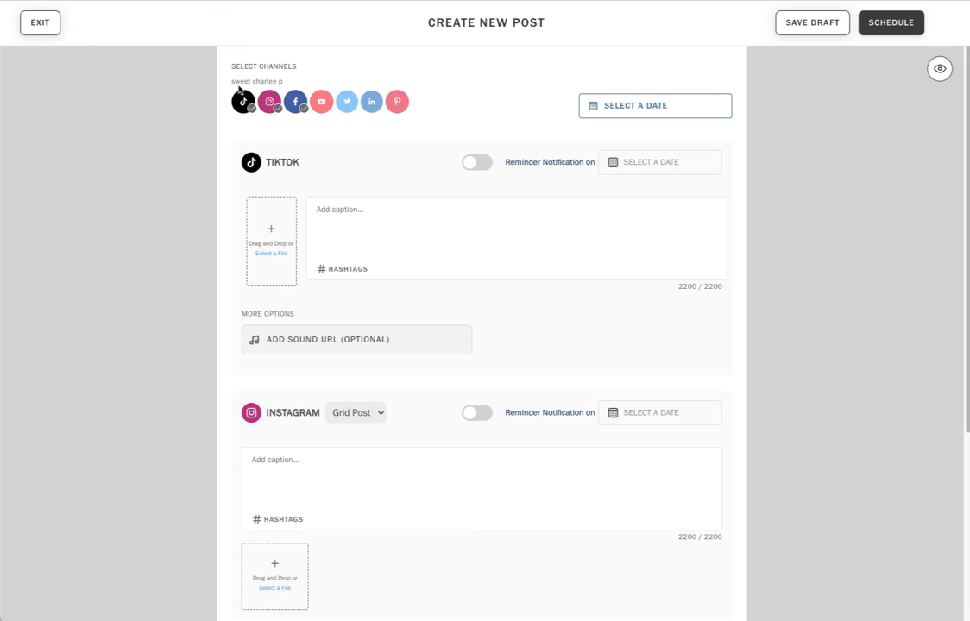
pyautogui.click(321, 102)
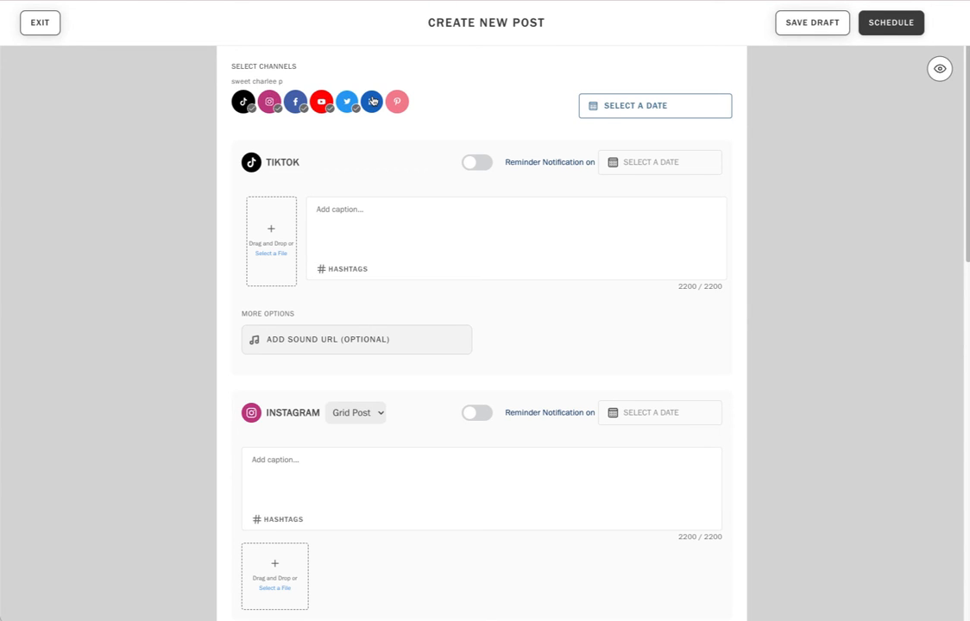
pyautogui.scroll(-3)
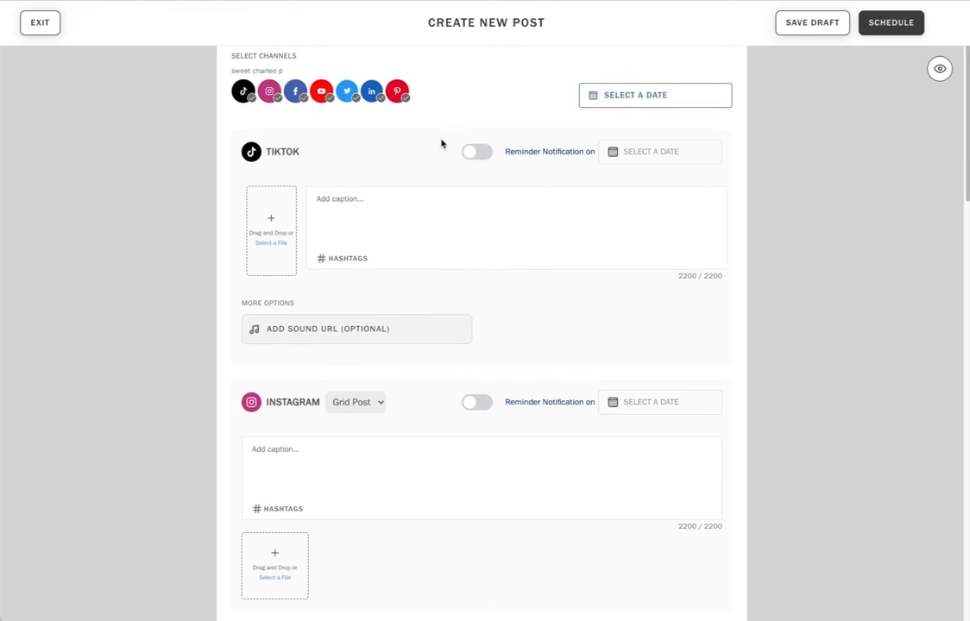
pyautogui.scroll(-3)
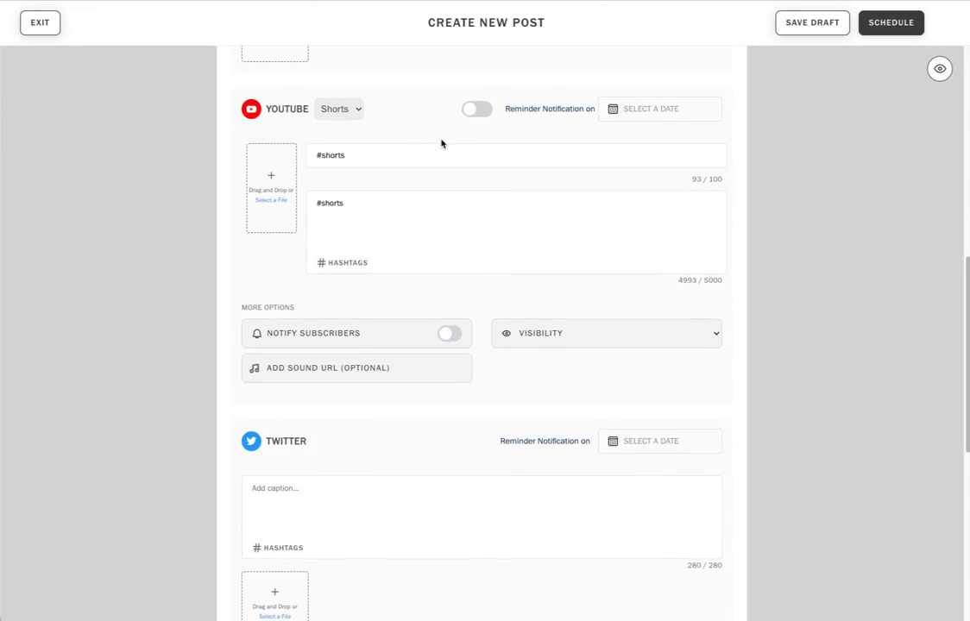
pyautogui.scroll(-3)
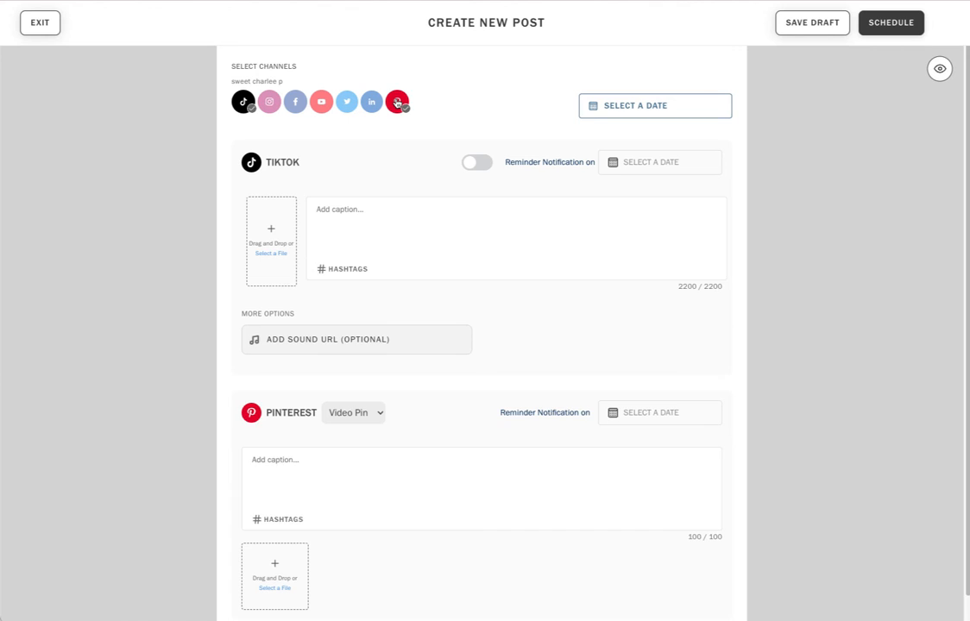
pyautogui.click(269, 102)
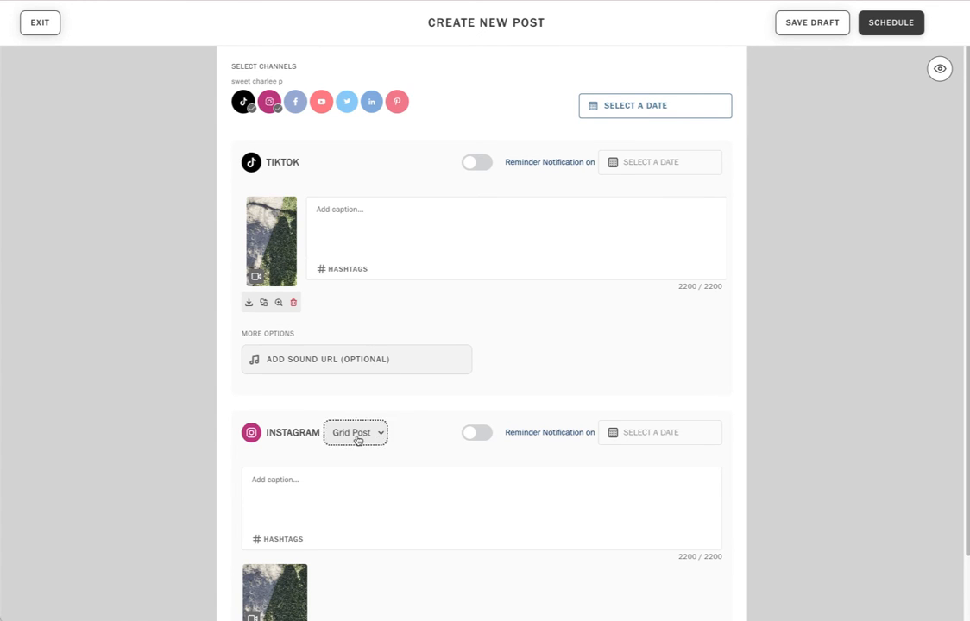
# Change the Instagram post type from Grid Post to Reel and confirm the change
pyautogui.click(355, 432)
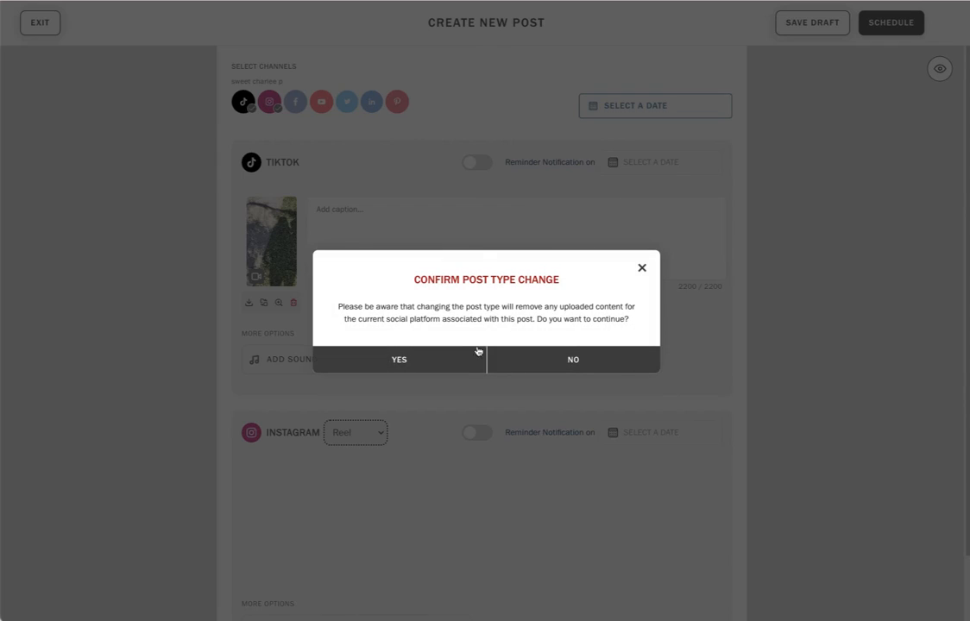
pyautogui.click(398, 361)
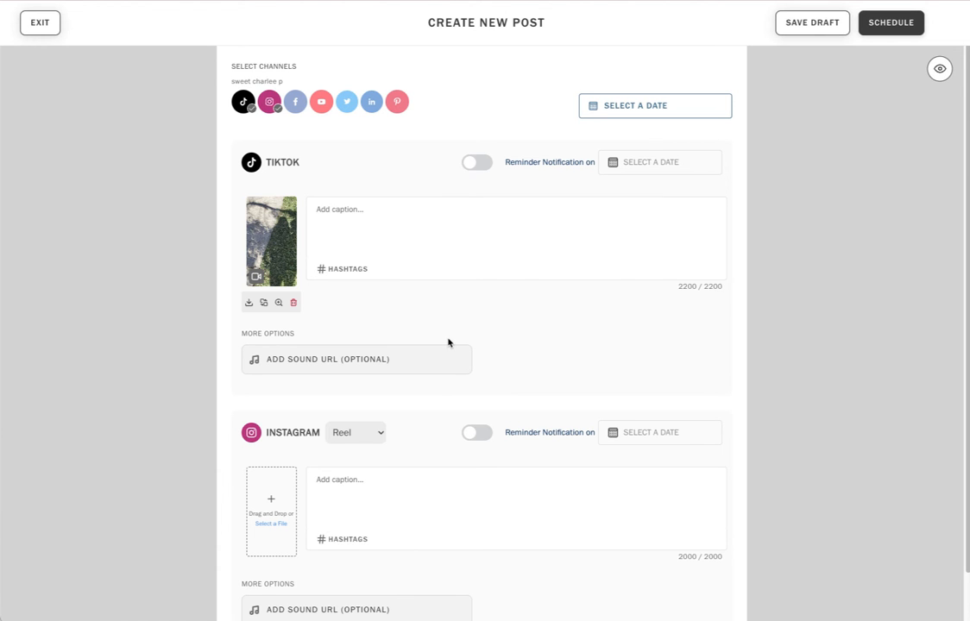
# Attach the video to the Instagram Reel and caption TikTok 'Solar eclipse fun!' and Instagram 'Solar eclipse viewing party.'
pyautogui.scroll(-3)
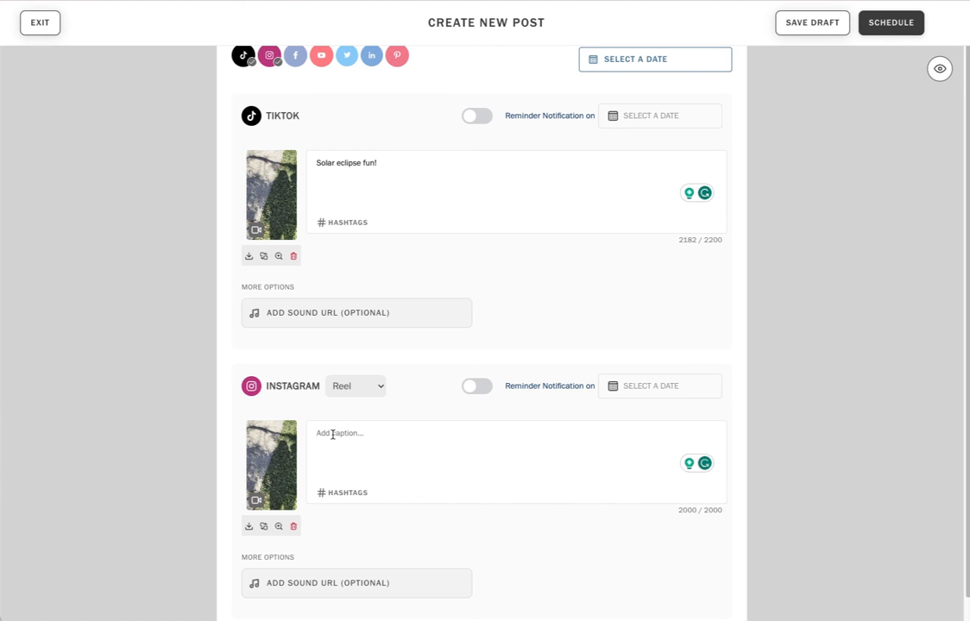
pyautogui.write('Solar ex')
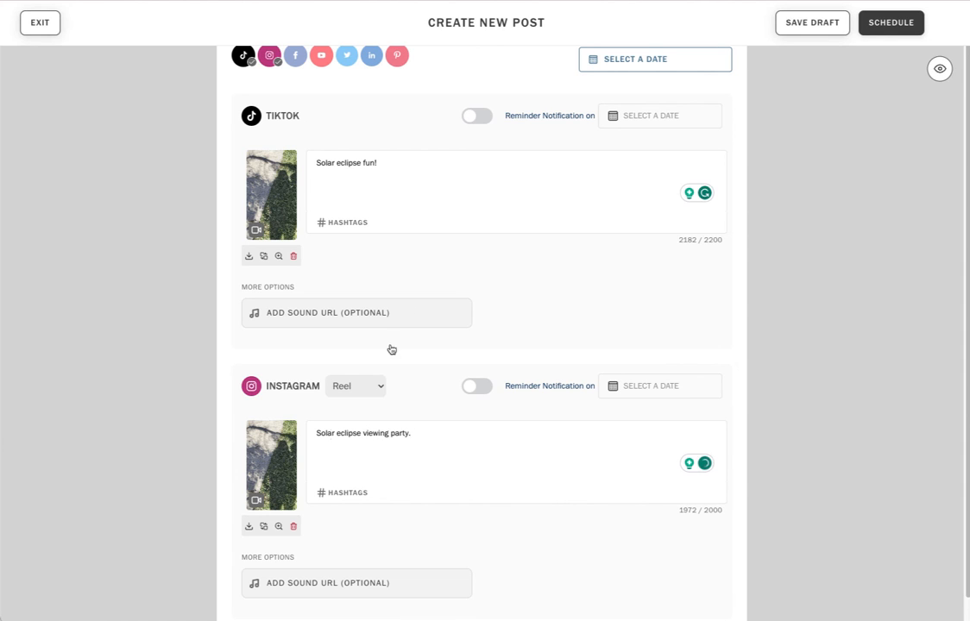
# Enable auto-post with TikTok at Oct 18, 2023 05:45 pm and Instagram at Oct 19, 2023 06:00 pm
pyautogui.click(473, 115)
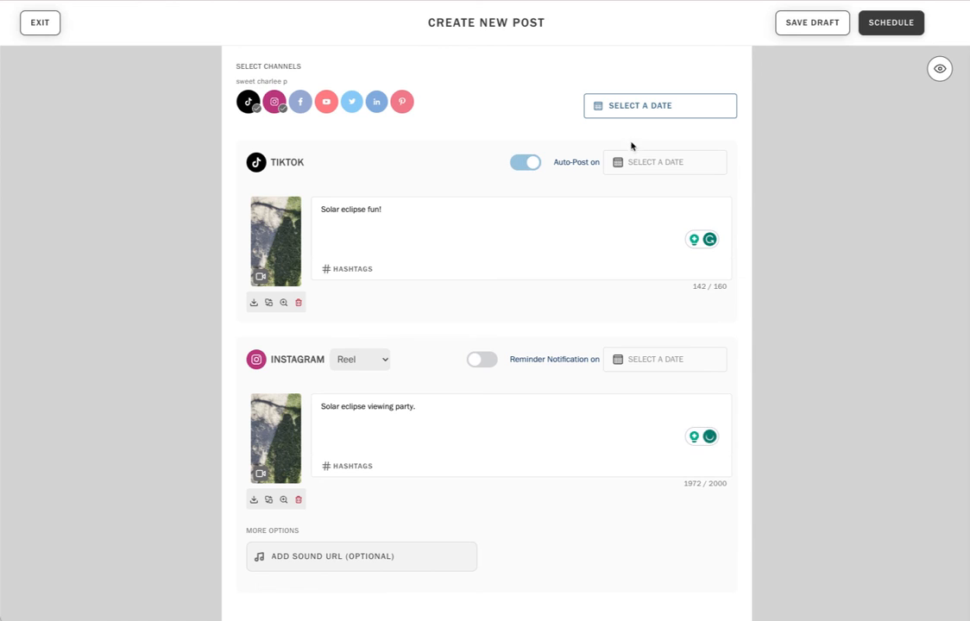
pyautogui.click(664, 162)
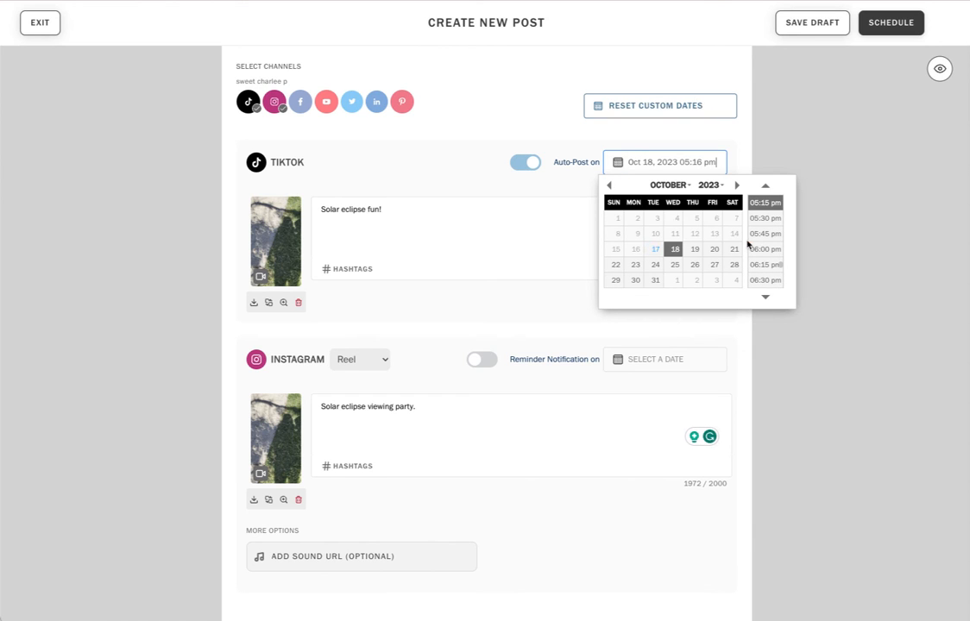
pyautogui.click(765, 234)
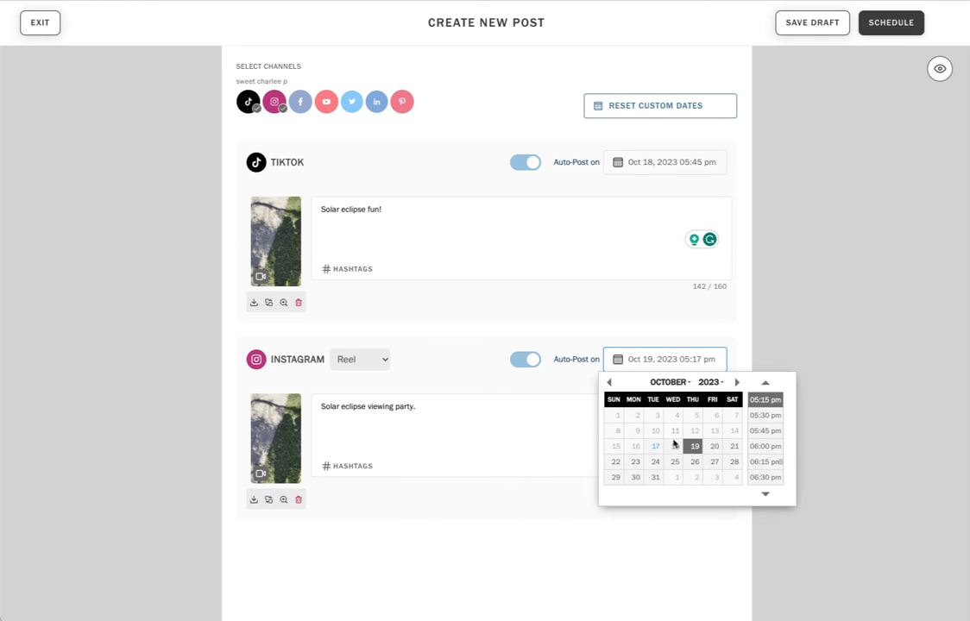
pyautogui.click(767, 449)
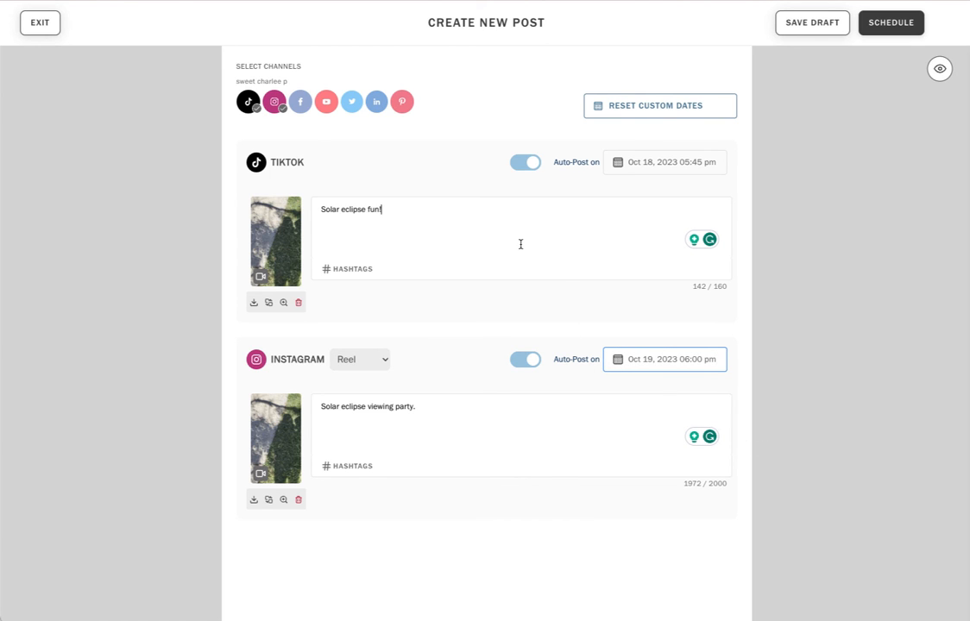
pyautogui.click(939, 69)
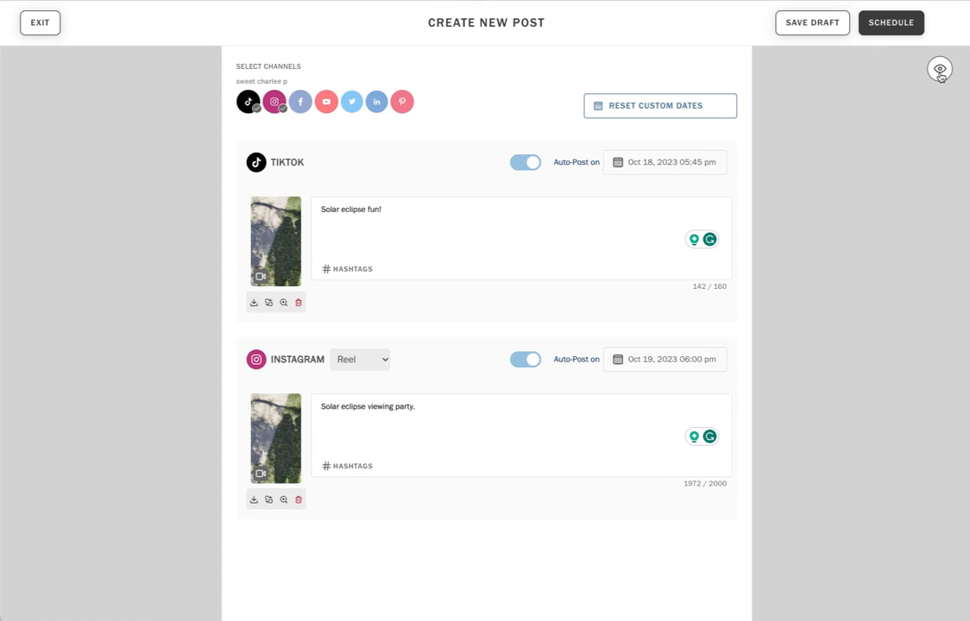
pyautogui.moveTo(254, 303)
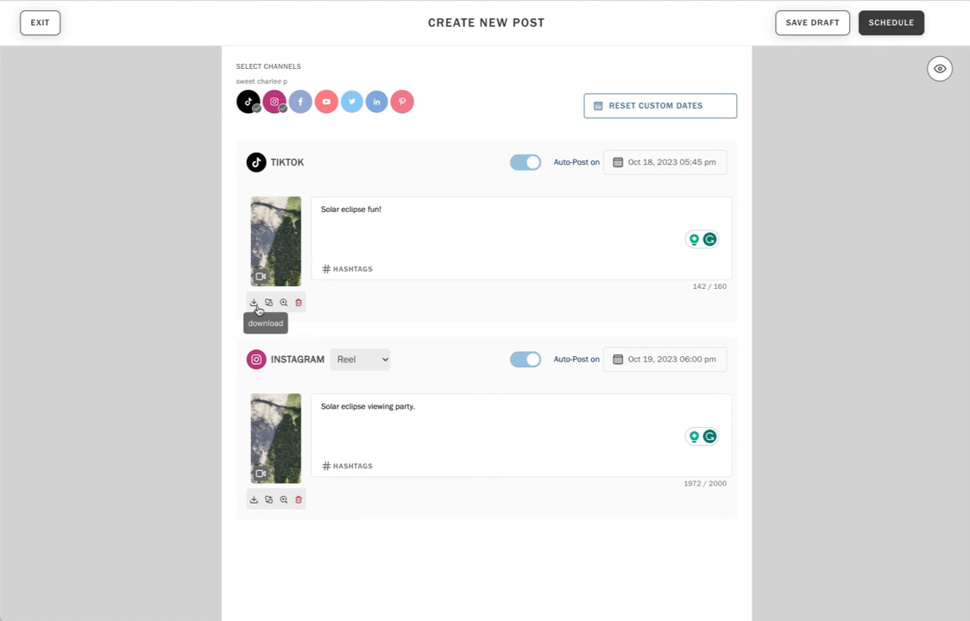
pyautogui.moveTo(283, 304)
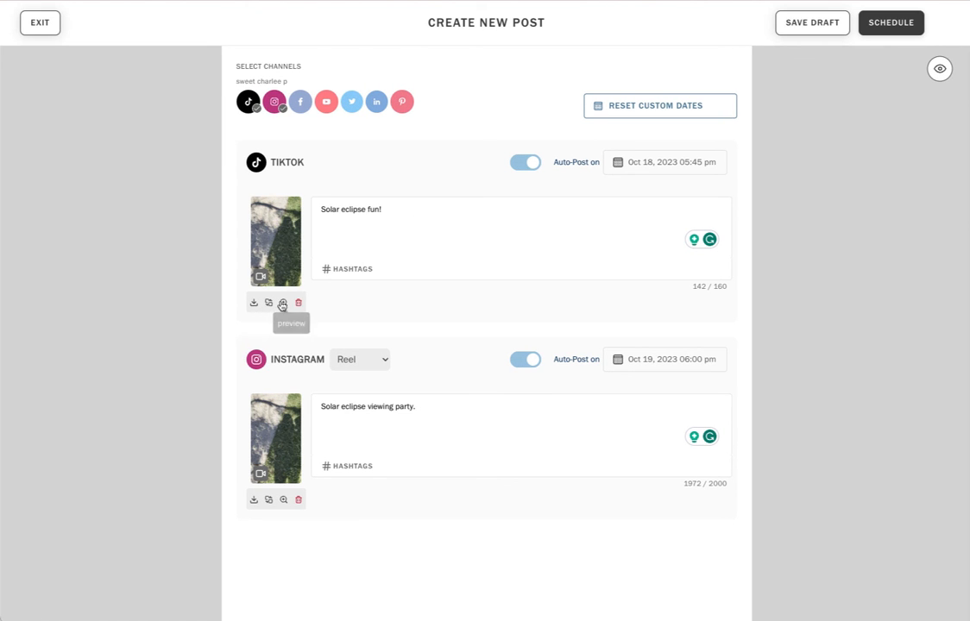
pyautogui.moveTo(297, 304)
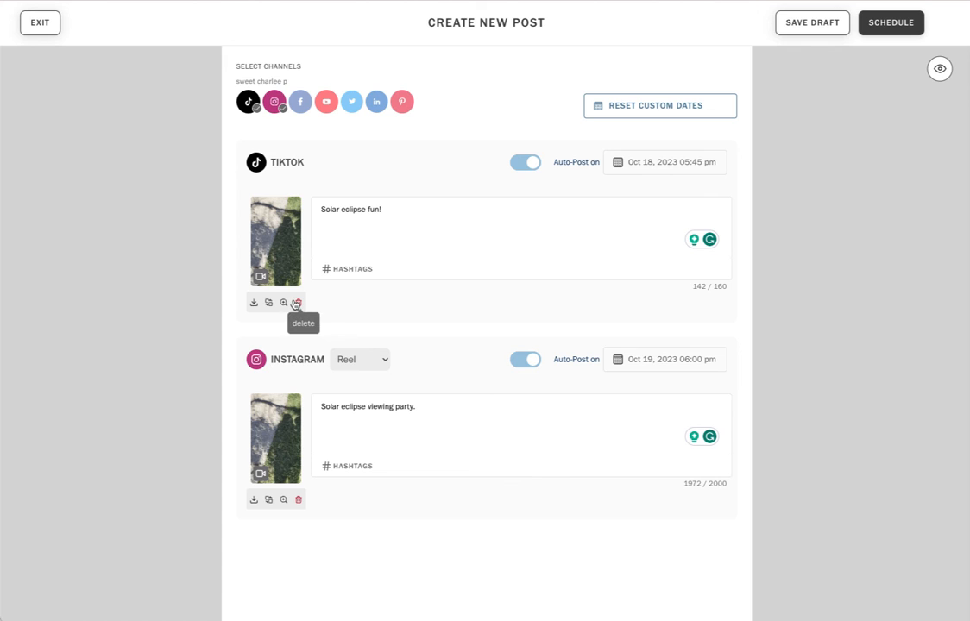
pyautogui.moveTo(827, 247)
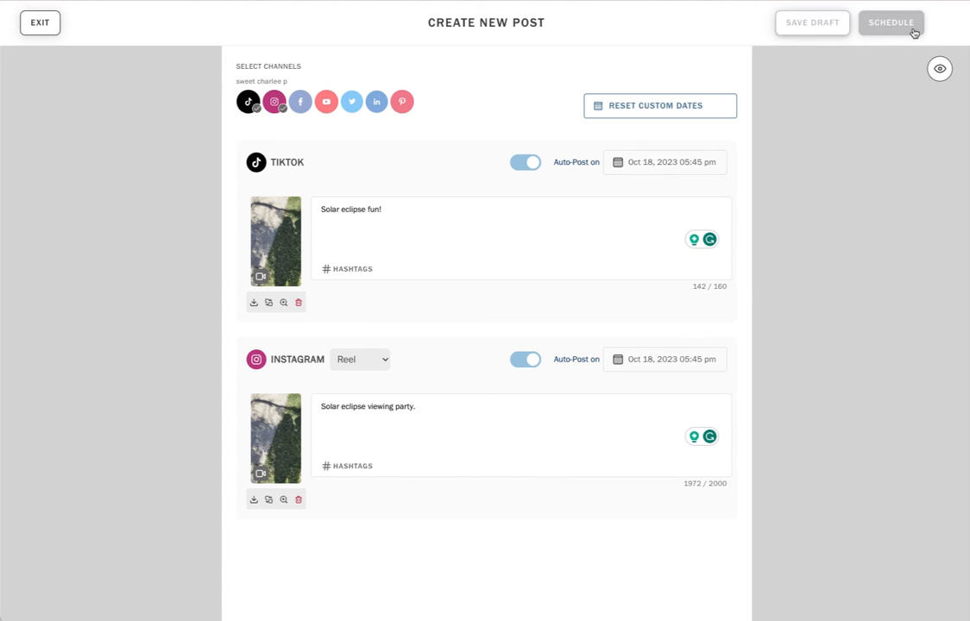
# Align Instagram to Oct 18, 2023 05:45 pm and submit the post for scheduling
pyautogui.click(891, 23)
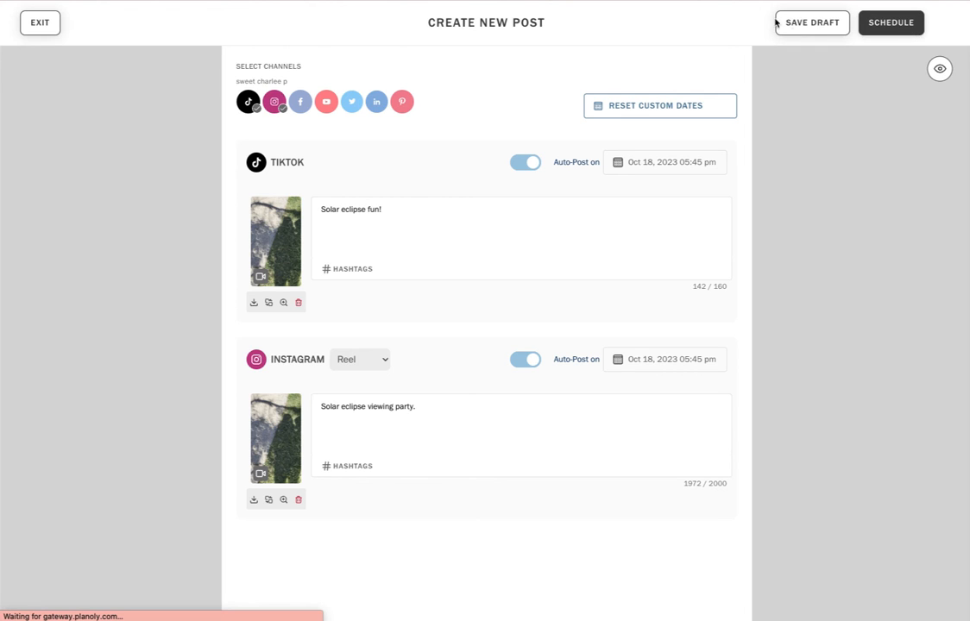